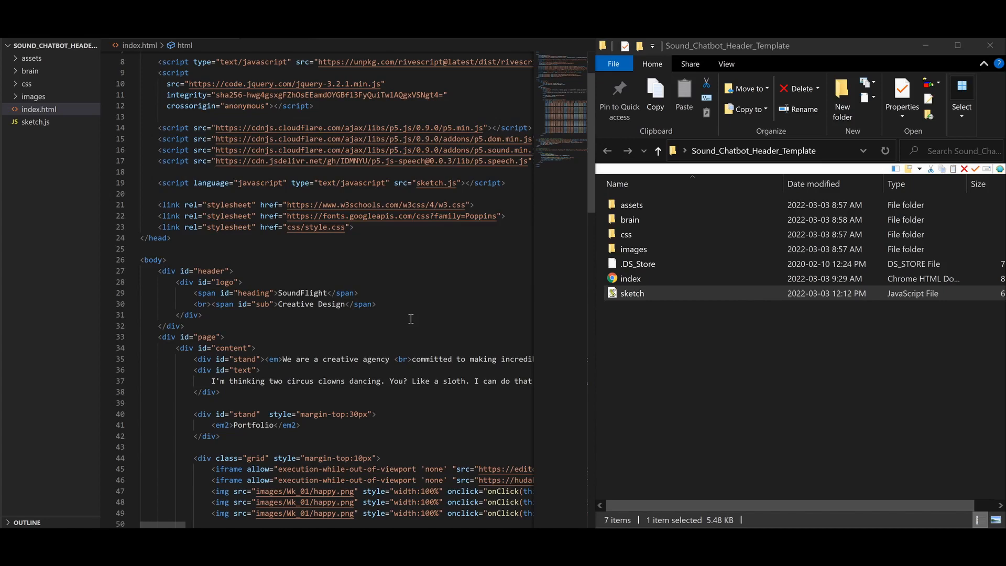
mouse_move(356, 277)
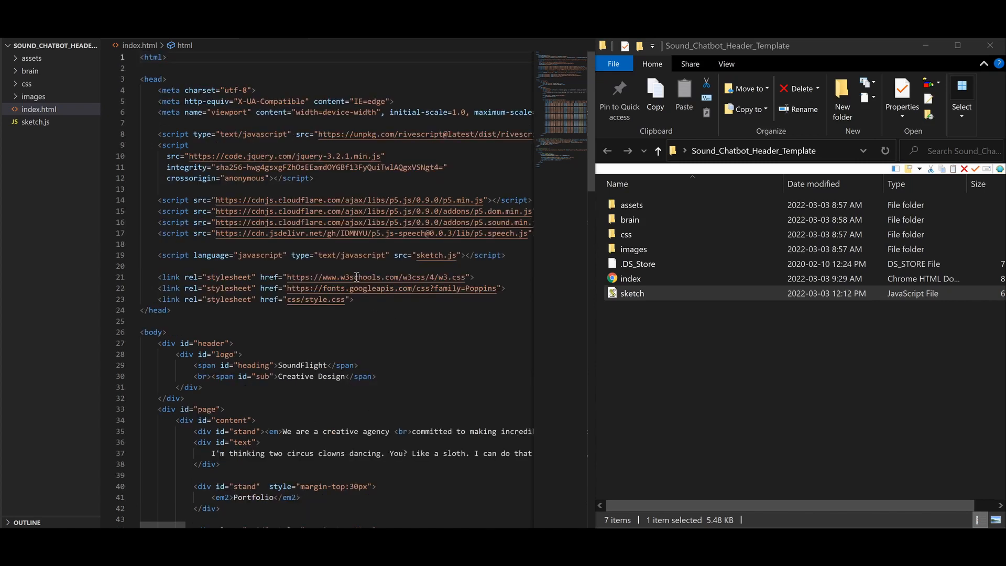
Open the index HTML document from the Sound_Chatbot_Header_Template folder in Chrome
click(632, 204)
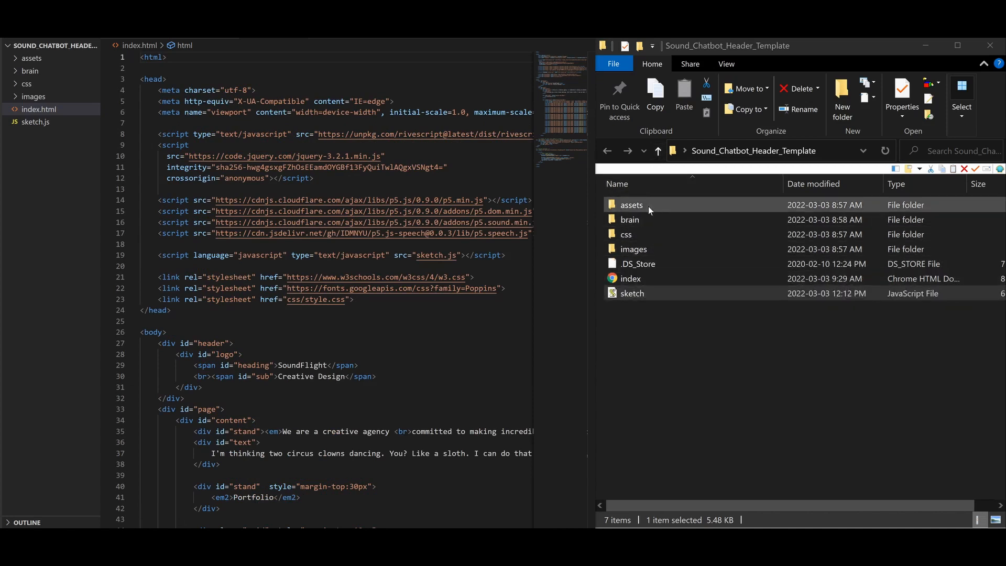
click(632, 294)
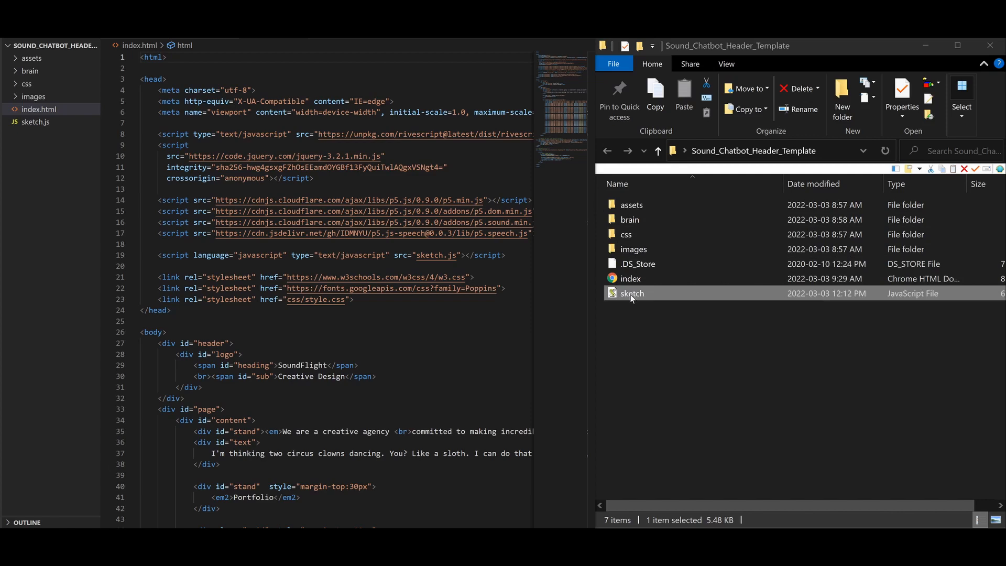
click(631, 279)
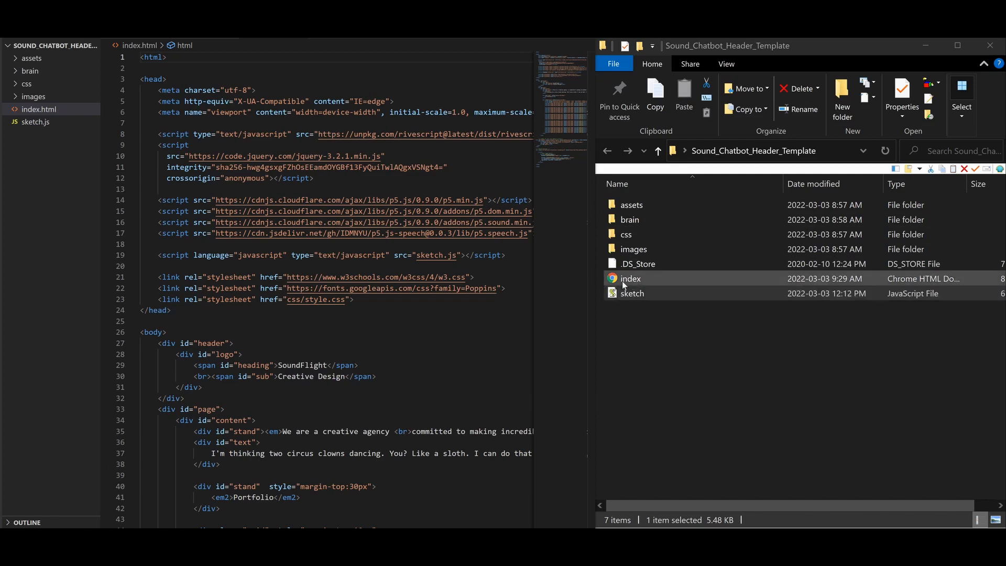
mouse_move(636, 283)
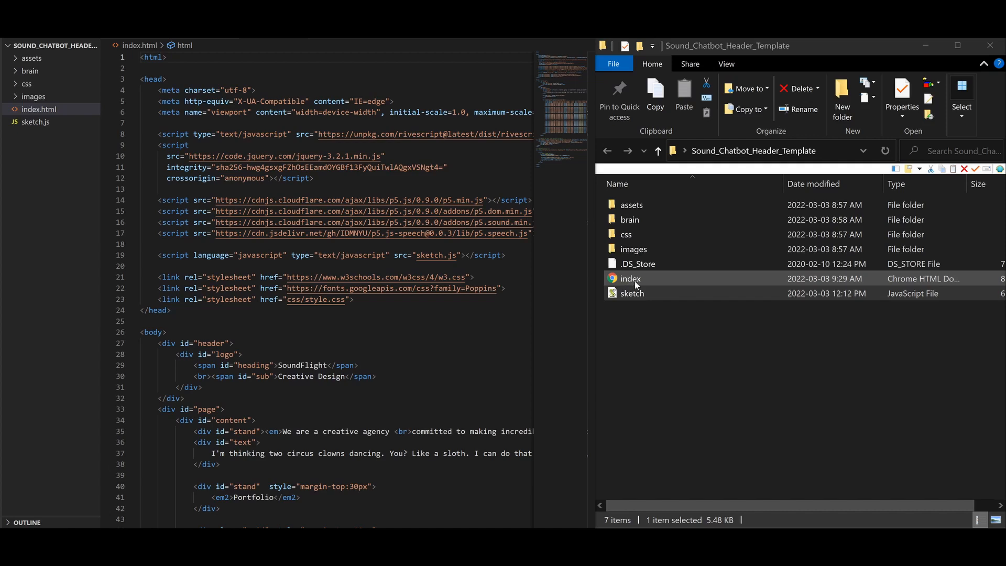
click(631, 294)
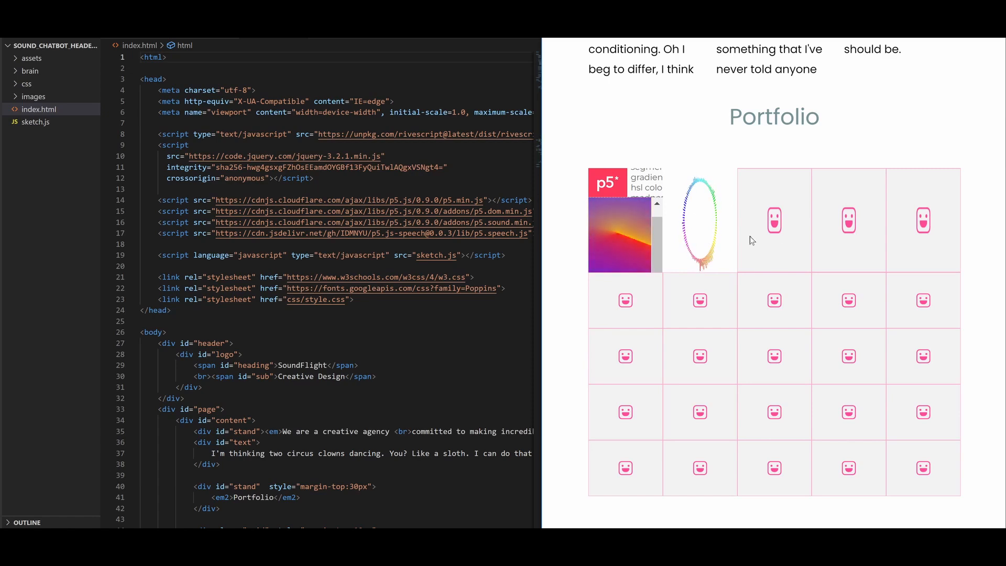
Open the circular sound visualization sketch from the Portfolio grid
click(774, 220)
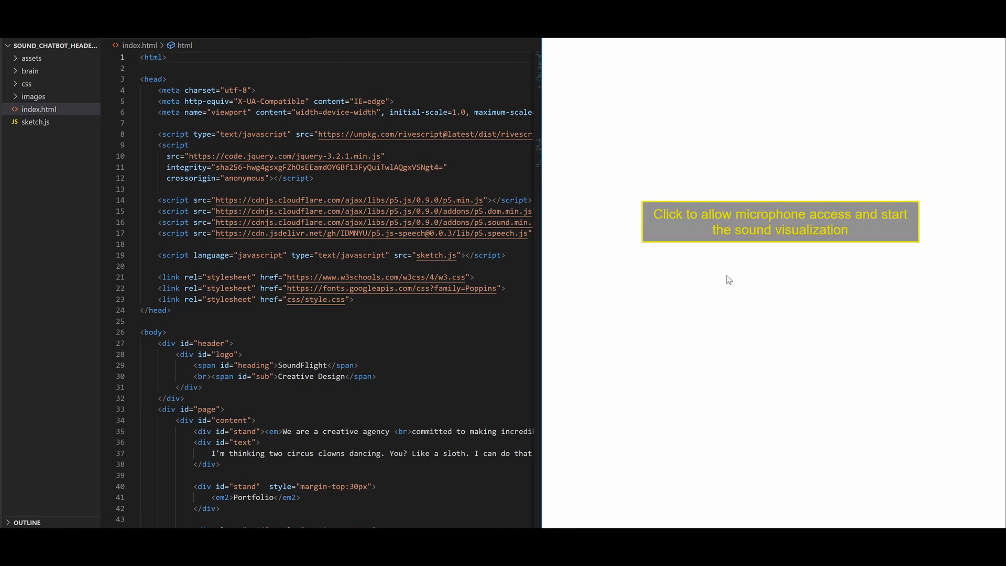
Allow microphone access so the rainbow waveform ring reacts to live sound
click(780, 222)
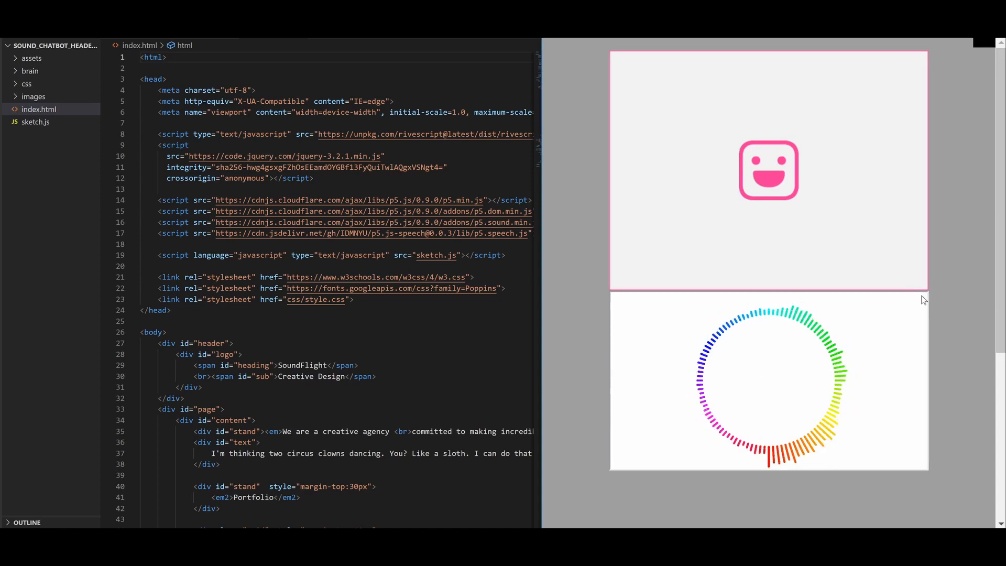
scroll(down, 3)
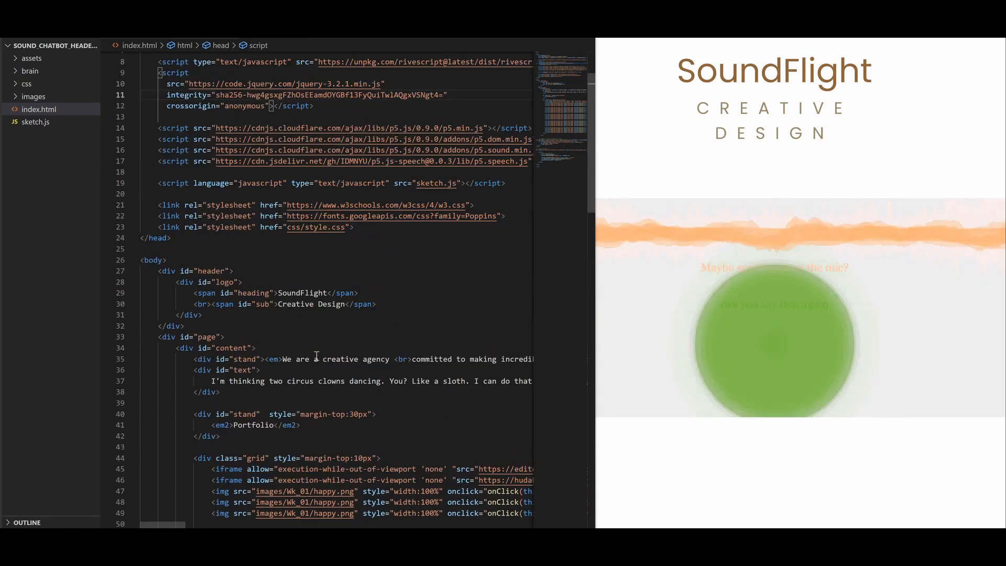
mouse_move(37, 122)
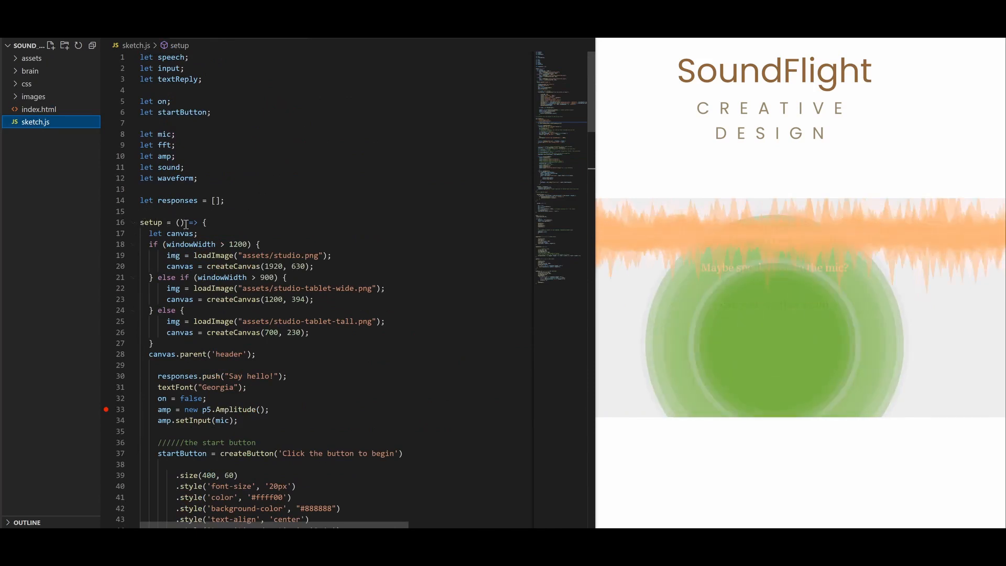
Open sketch.js and locate the canvas.parent('header') setup line and bot loading code
double_click(178, 233)
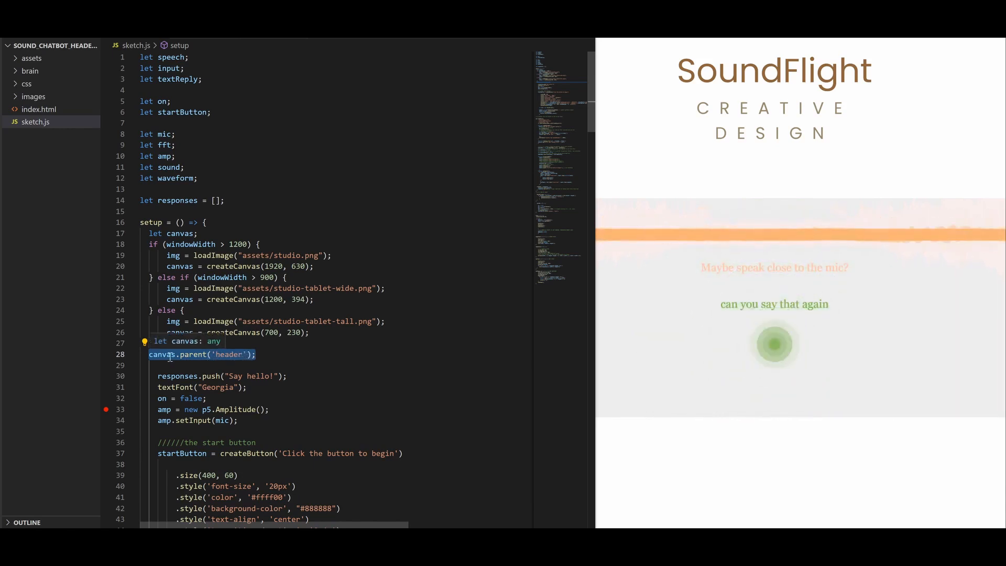
scroll(down, 3)
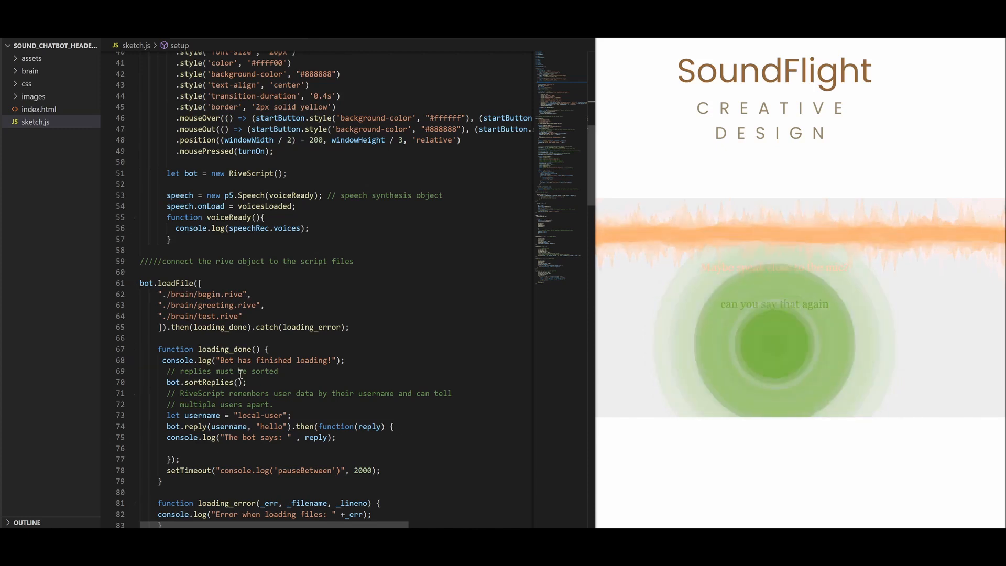
scroll(down, 3)
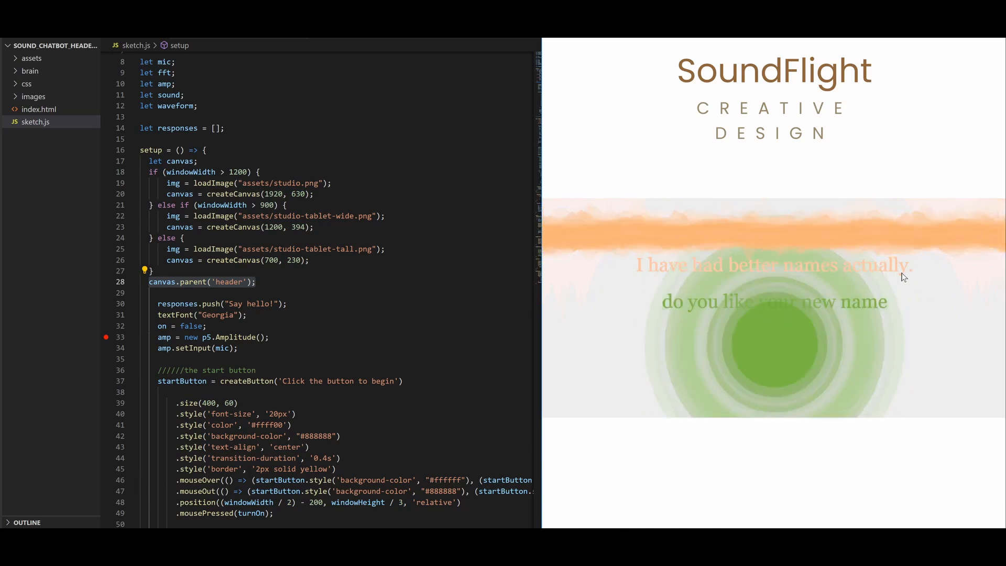
Inspect the header canvas and show the Console of logged speech and chatbot replies
right_click(902, 277)
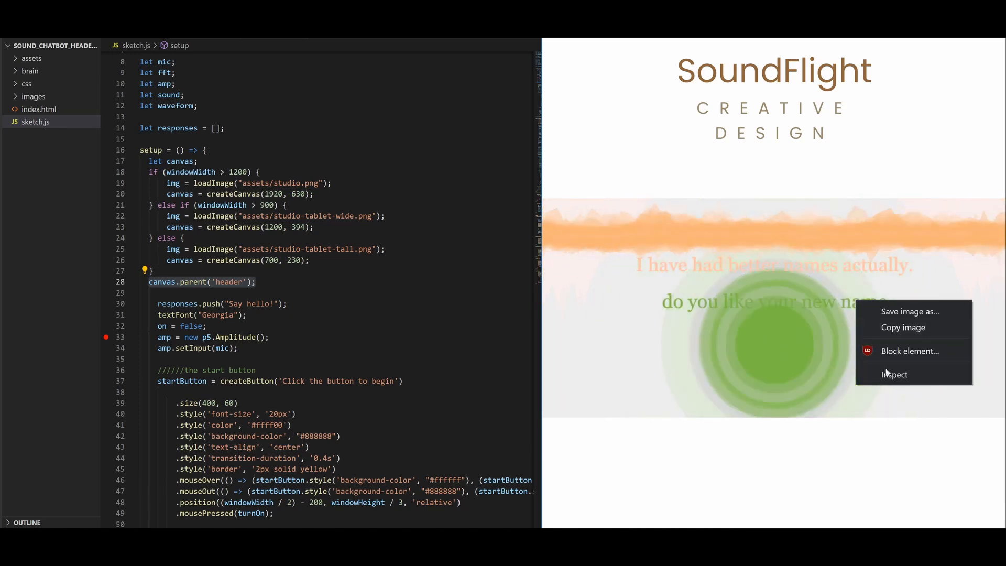
click(894, 374)
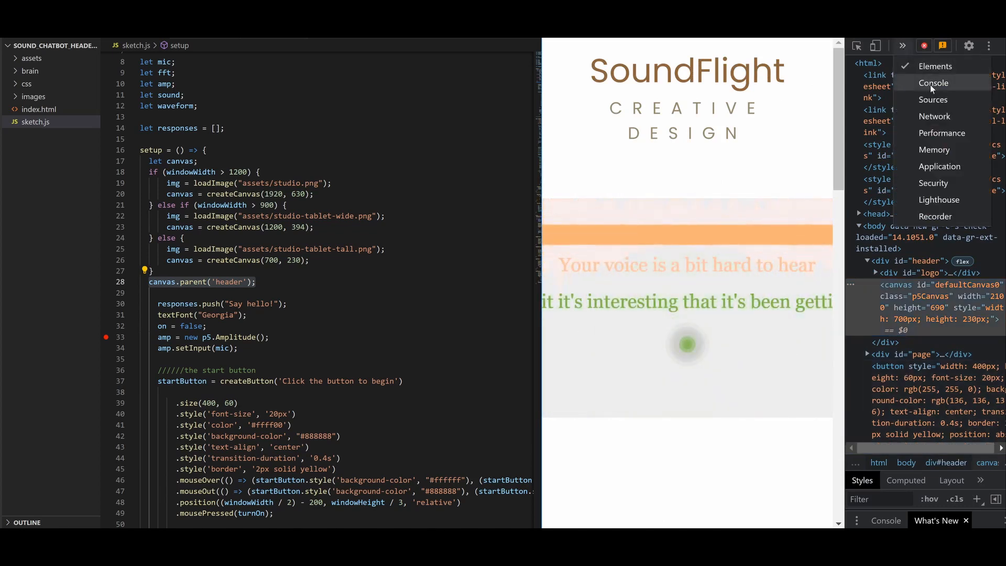
click(933, 83)
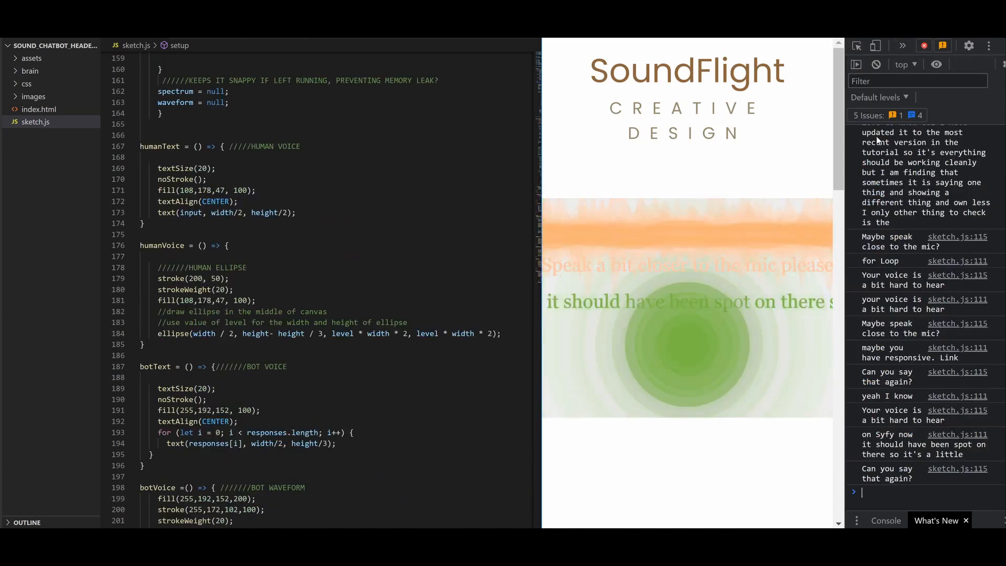